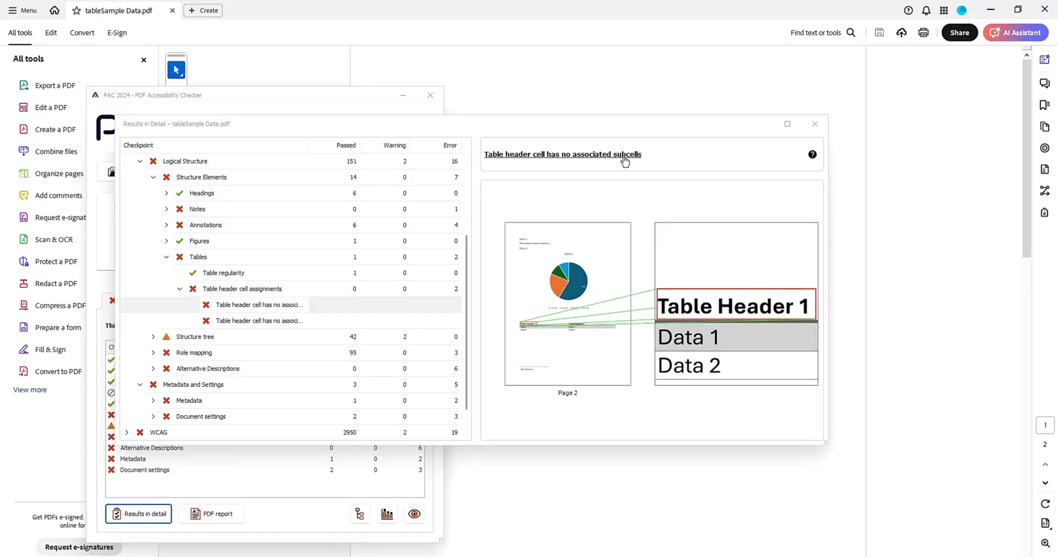
{"action": "mouse_move", "coordinate": [559, 168]}
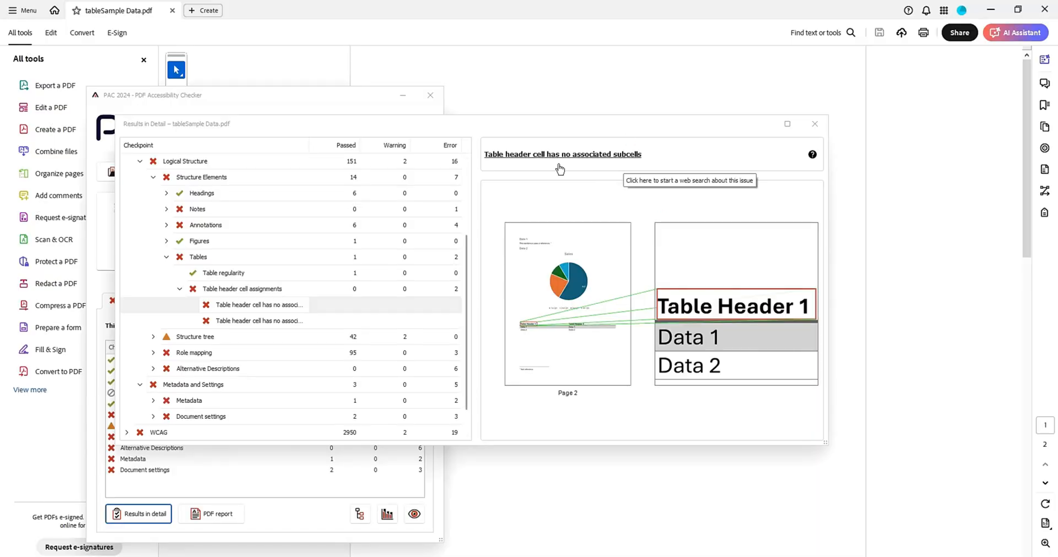
{"action": "mouse_move", "coordinate": [681, 54]}
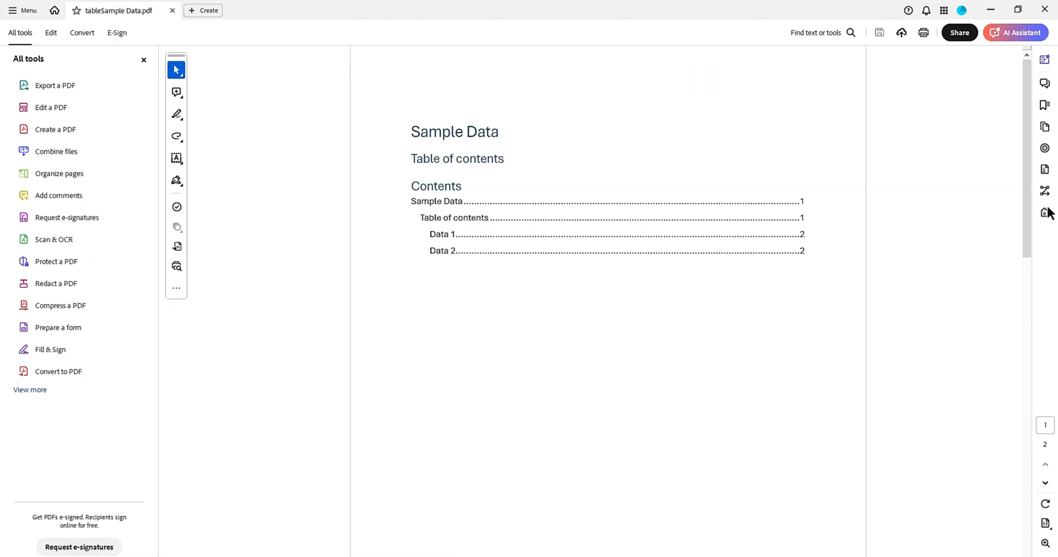
Expand the Table tag to show its two TH cells and locate Table Header 1.
{"action": "left_click", "coordinate": [1043, 213]}
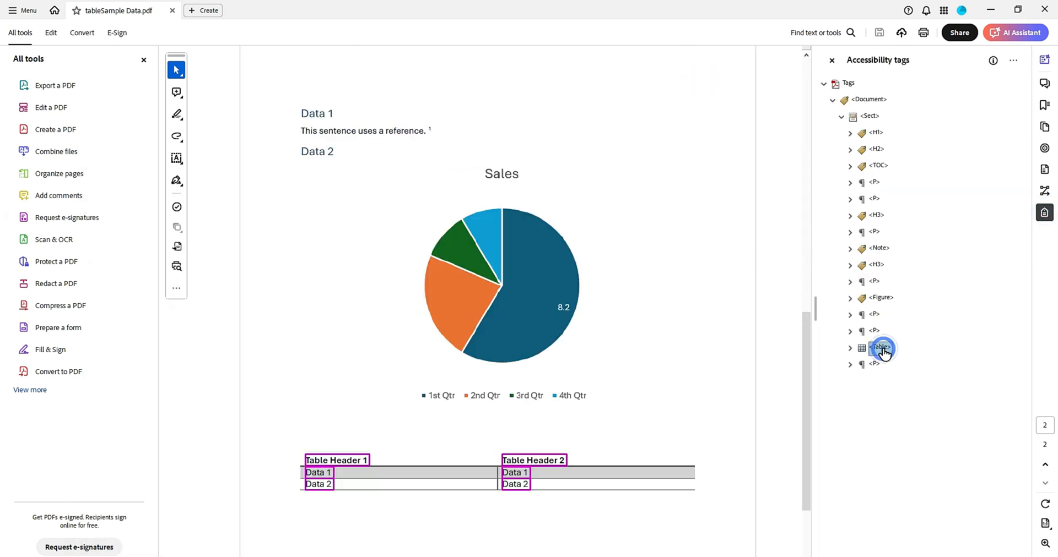
{"action": "left_click", "coordinate": [850, 348]}
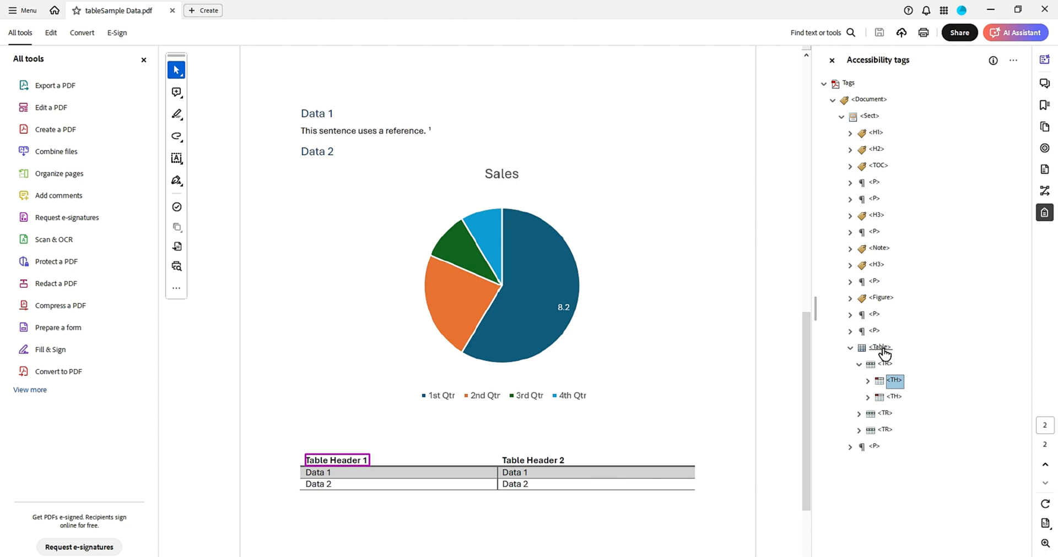
{"action": "left_click", "coordinate": [894, 396]}
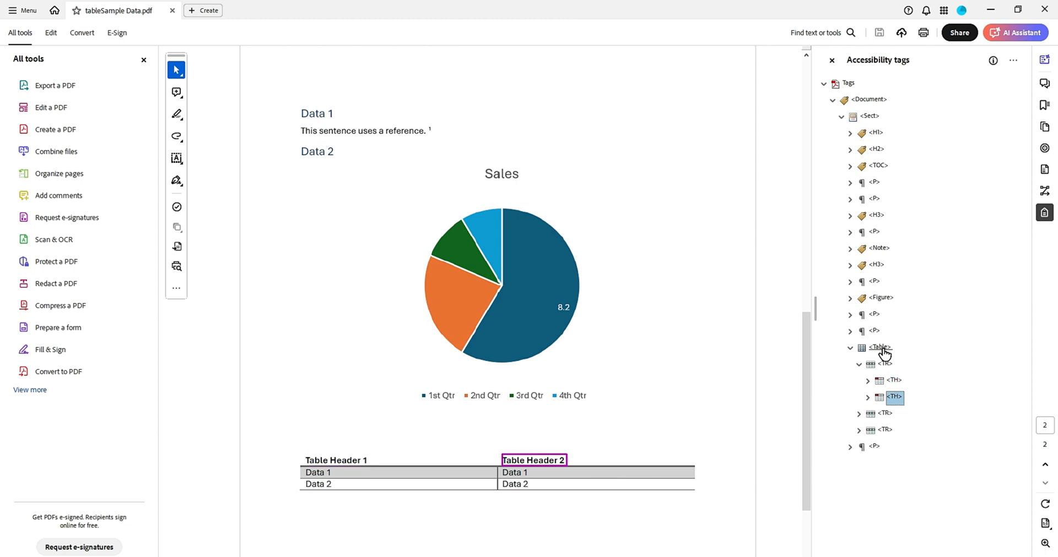
{"action": "left_click", "coordinate": [757, 356]}
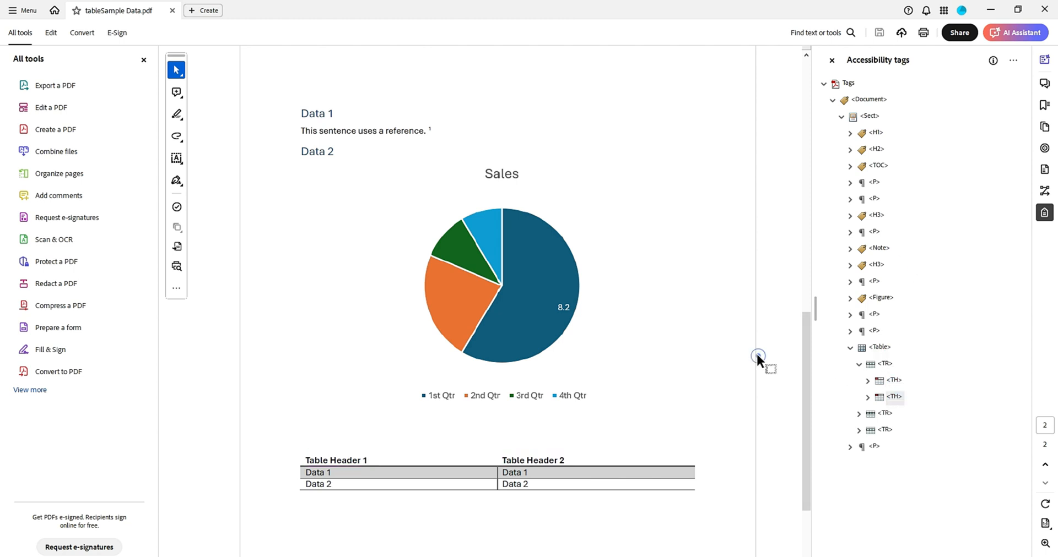
{"action": "scroll", "scroll_direction": "down", "scroll_amount": 3}
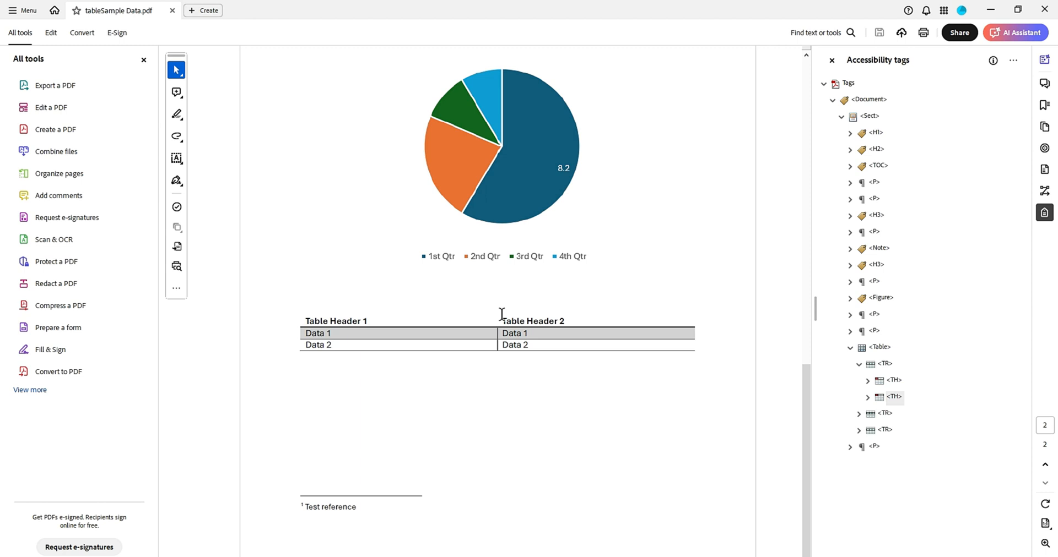
{"action": "double_click", "coordinate": [335, 321]}
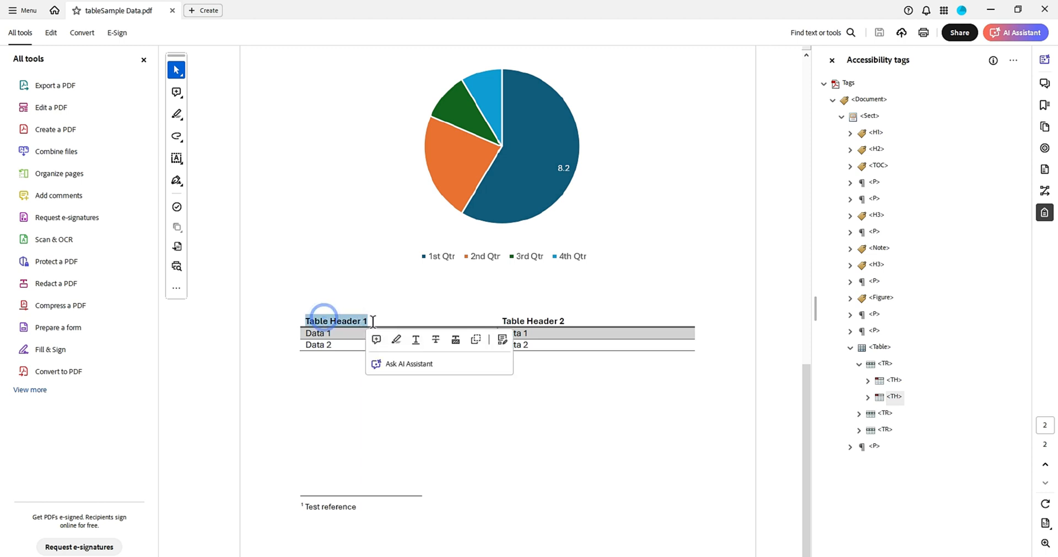
{"action": "left_click", "coordinate": [331, 374]}
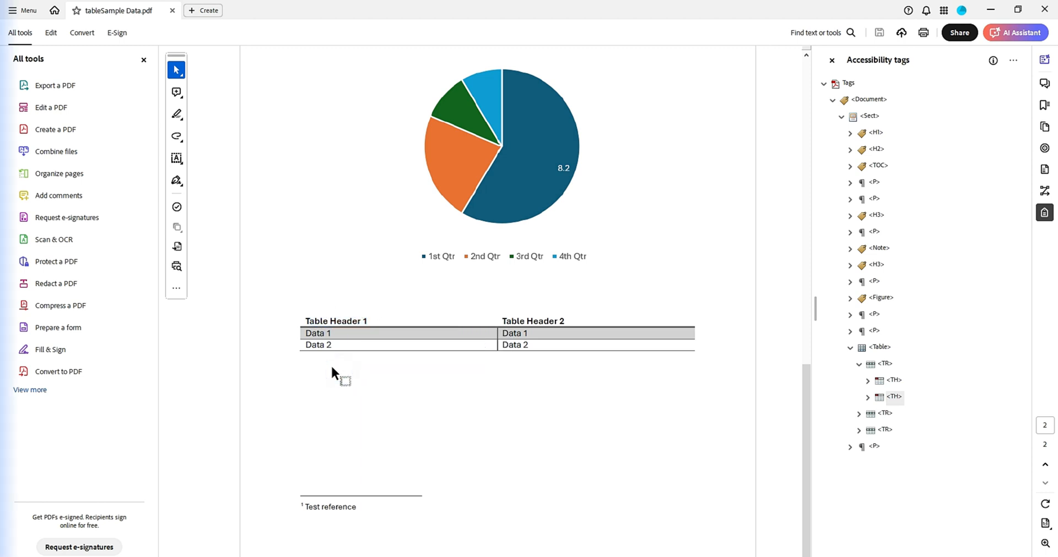
In the Table Editor, set the header cell's Table Cell Properties scope to Column.
{"action": "left_click", "coordinate": [30, 390]}
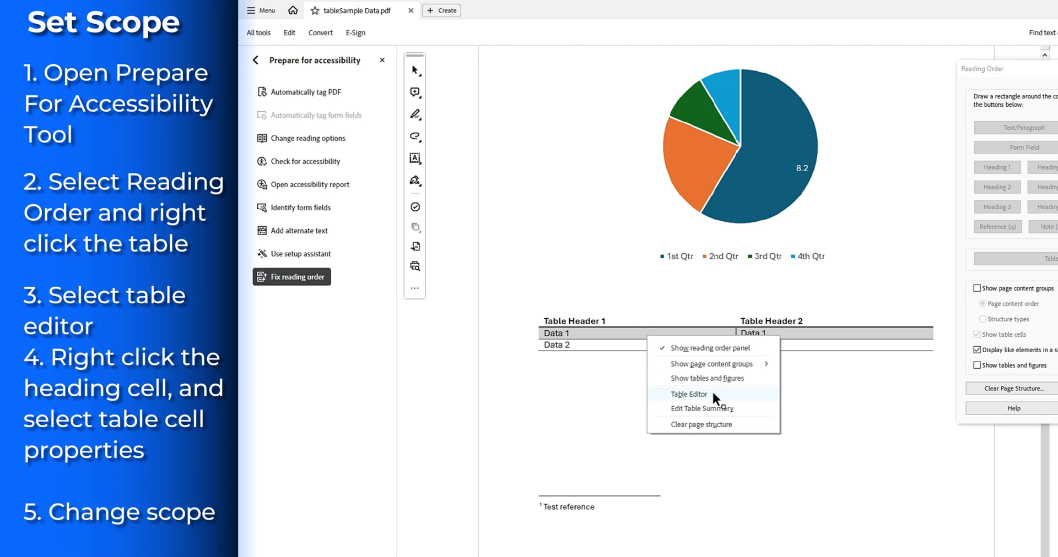
{"action": "left_click", "coordinate": [689, 395]}
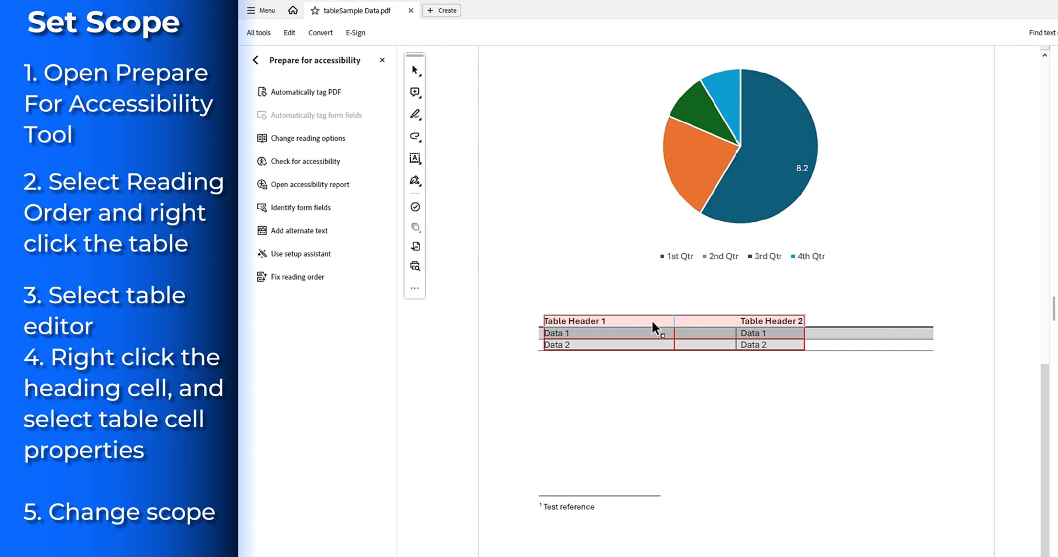
{"action": "right_click", "coordinate": [698, 324]}
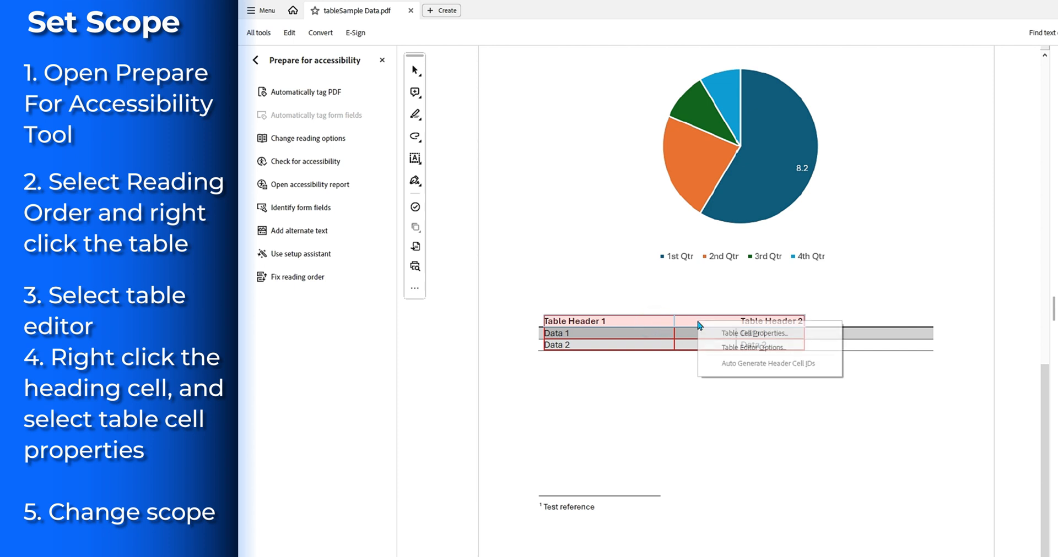
{"action": "left_click", "coordinate": [754, 333]}
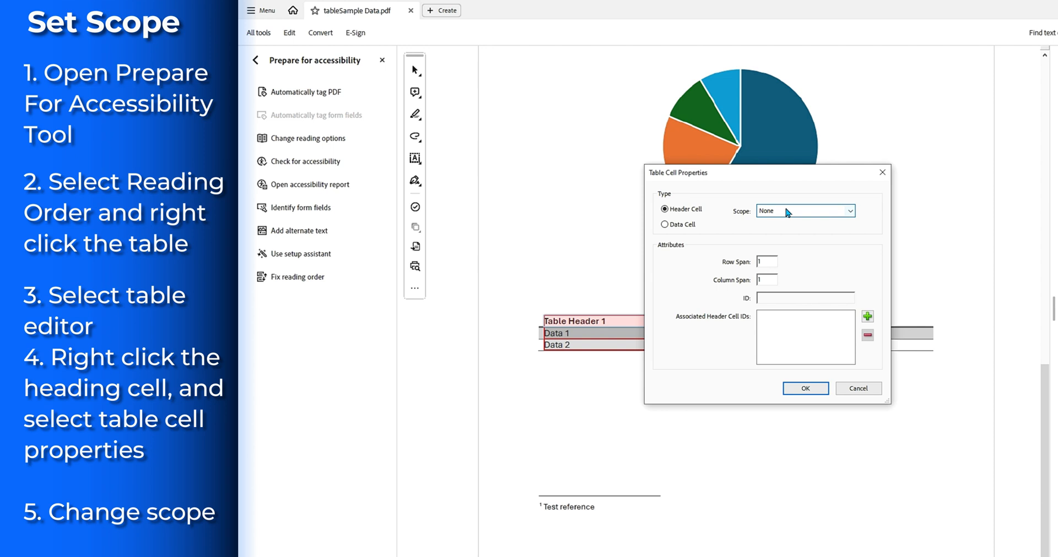
{"action": "mouse_move", "coordinate": [800, 217]}
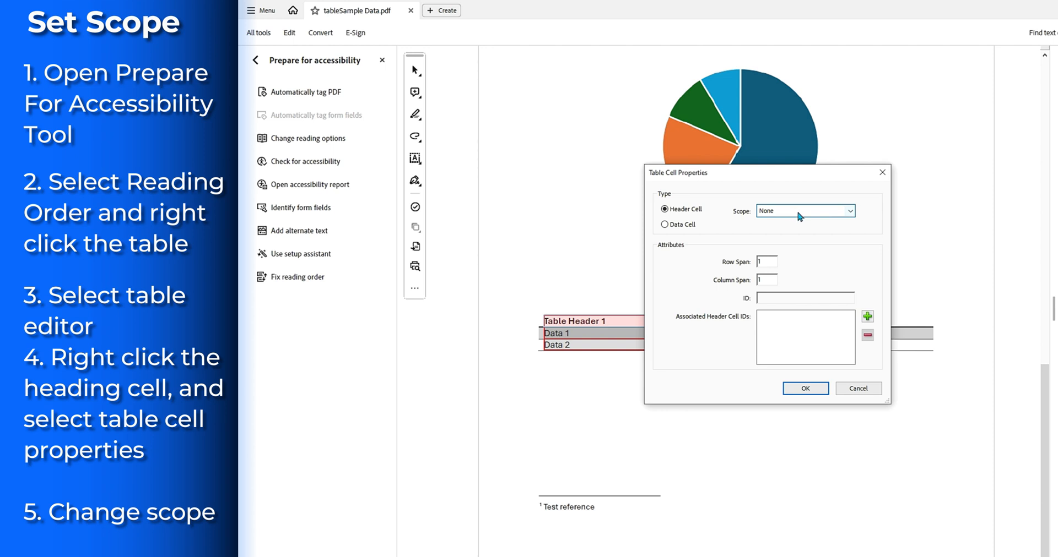
{"action": "left_click", "coordinate": [848, 210]}
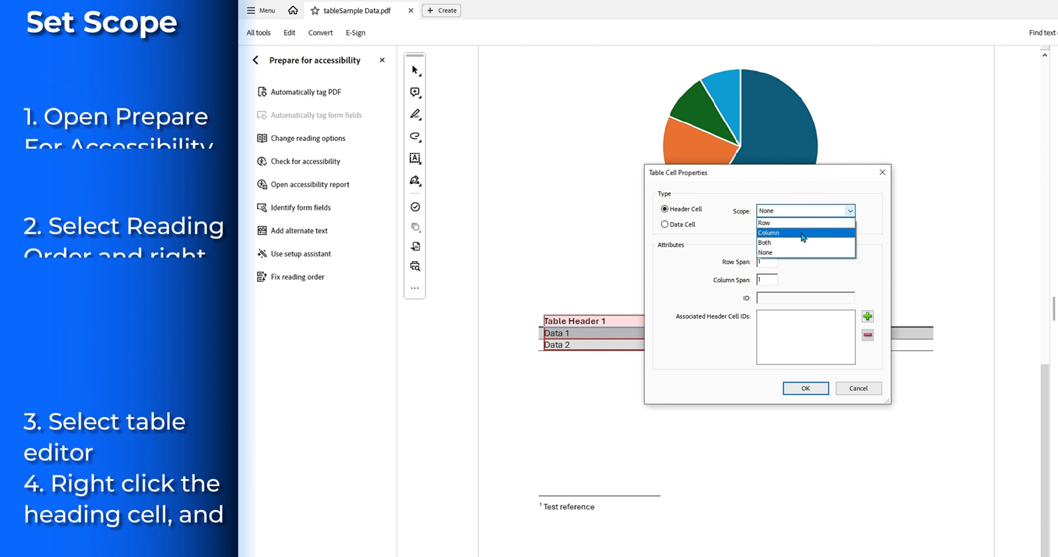
{"action": "left_click", "coordinate": [804, 388]}
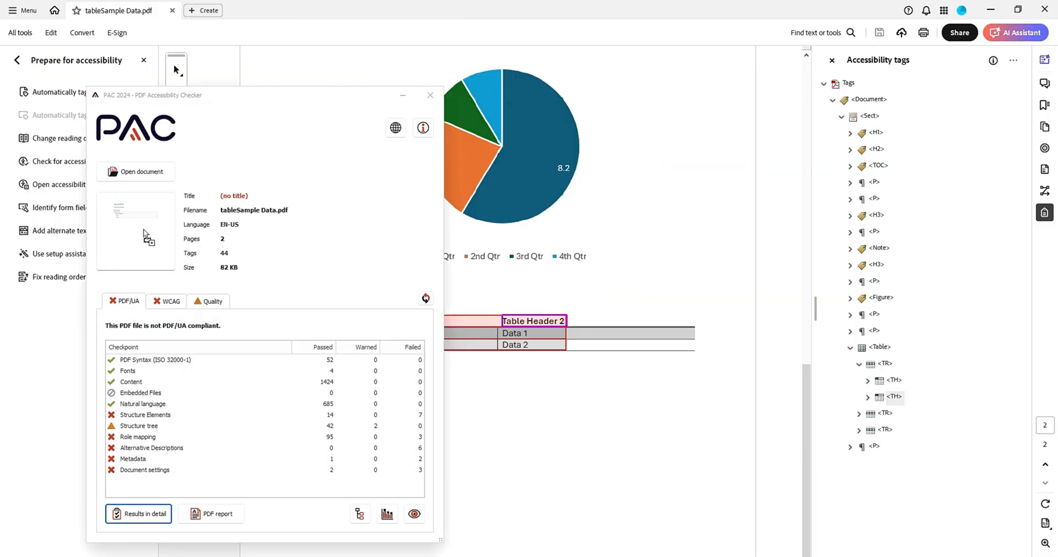
Expand Structure Elements > Tables to show the passing table regularity and header assignment checks.
{"action": "left_click", "coordinate": [137, 513]}
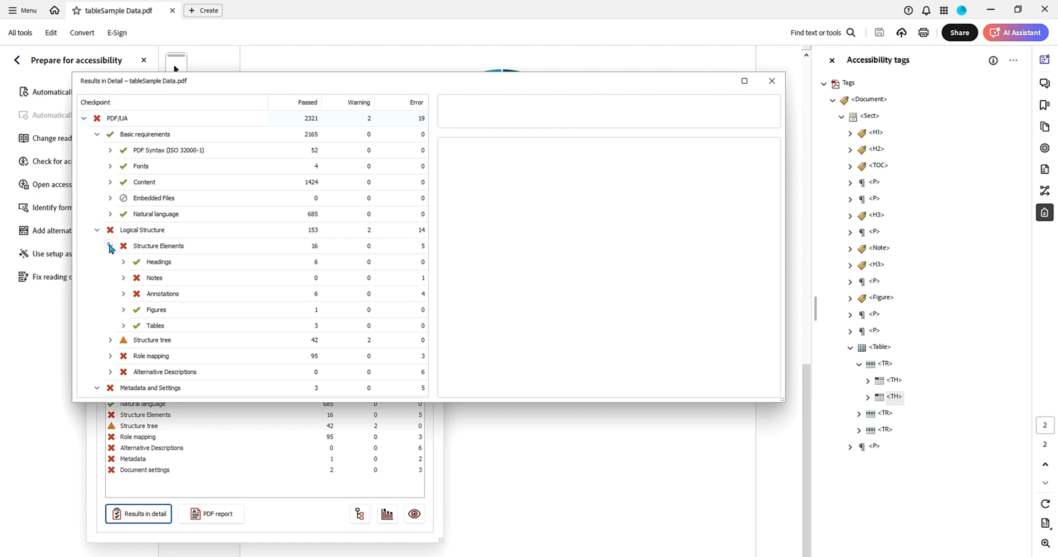
{"action": "left_click", "coordinate": [123, 326]}
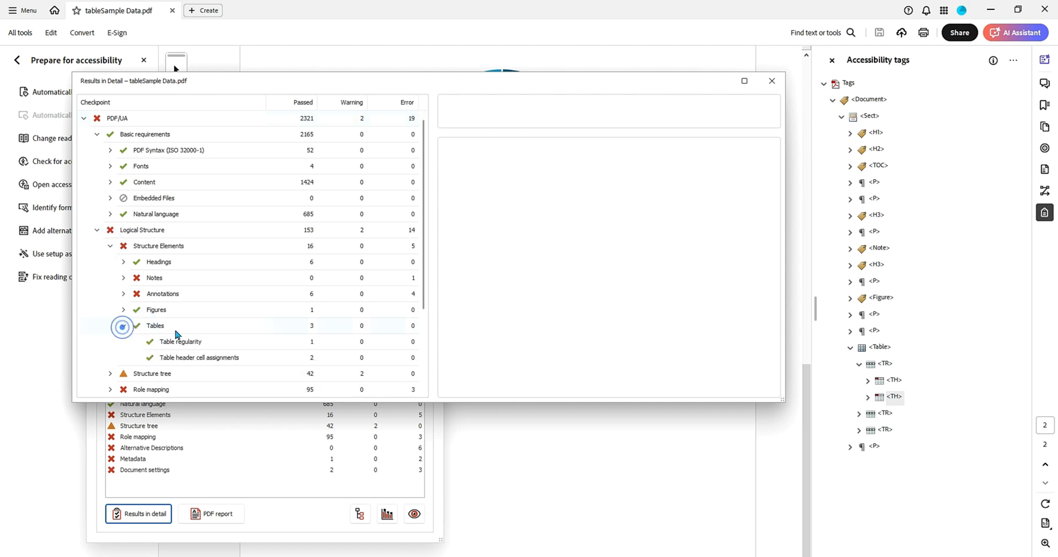
{"action": "left_click", "coordinate": [61, 277]}
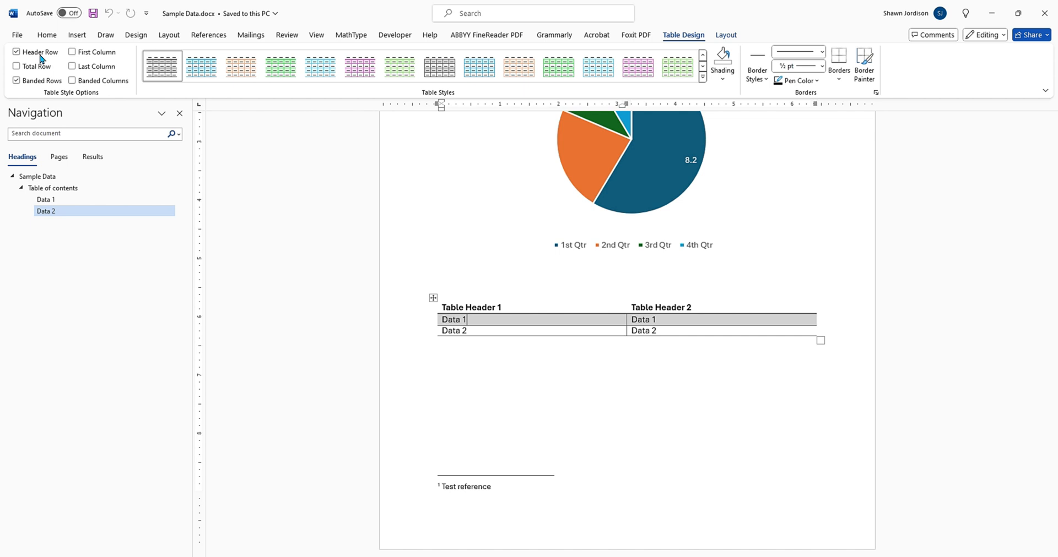
Mark the table's first row as a Header Row in Word.
{"action": "left_click", "coordinate": [72, 52]}
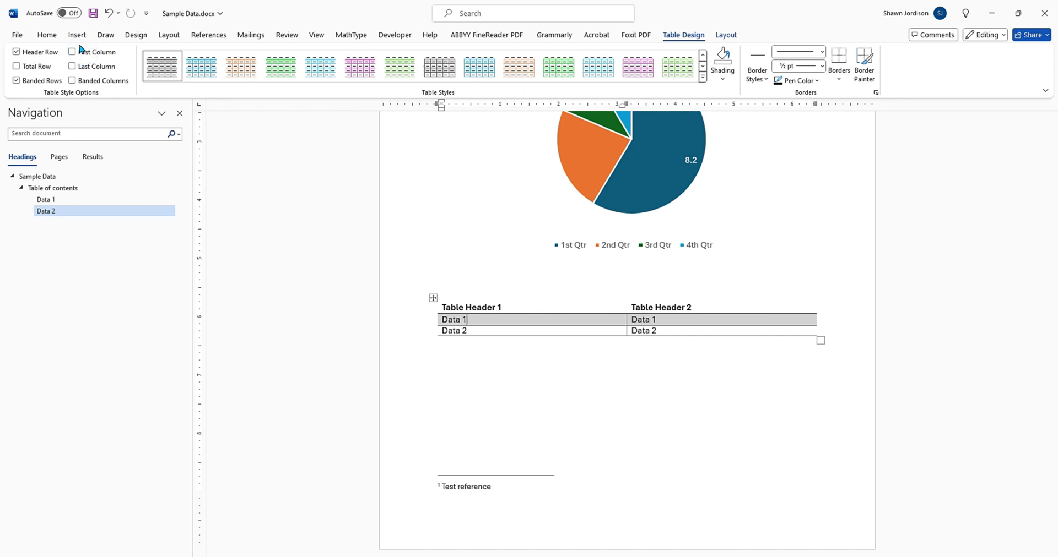
{"action": "scroll", "scroll_direction": "down", "scroll_amount": 3}
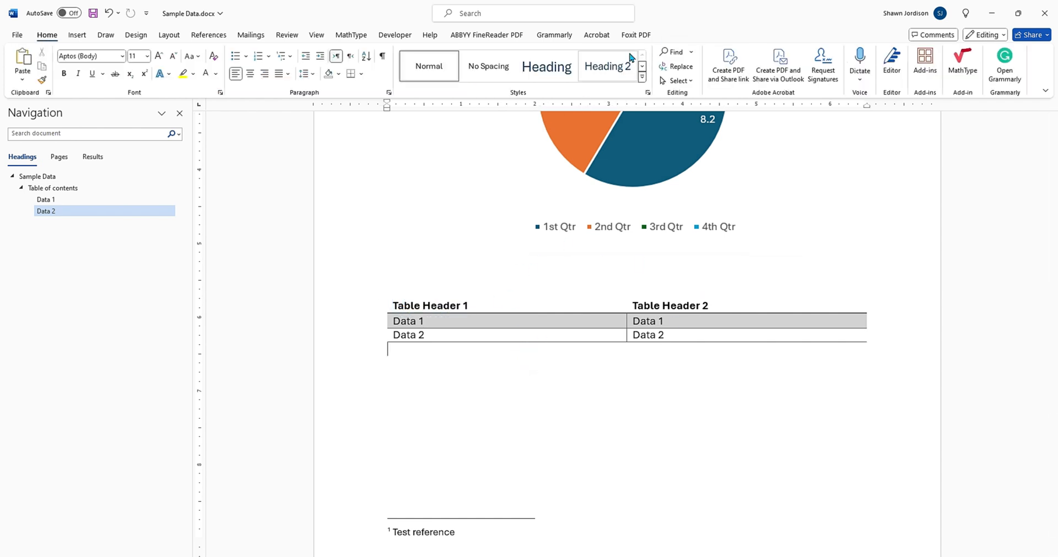
{"action": "left_click", "coordinate": [635, 34]}
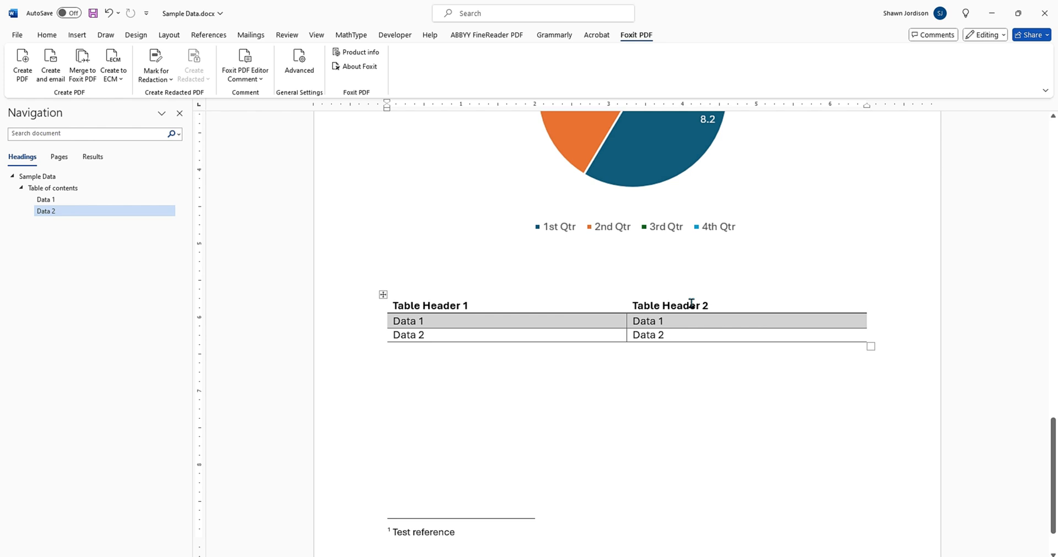
{"action": "left_click", "coordinate": [674, 321]}
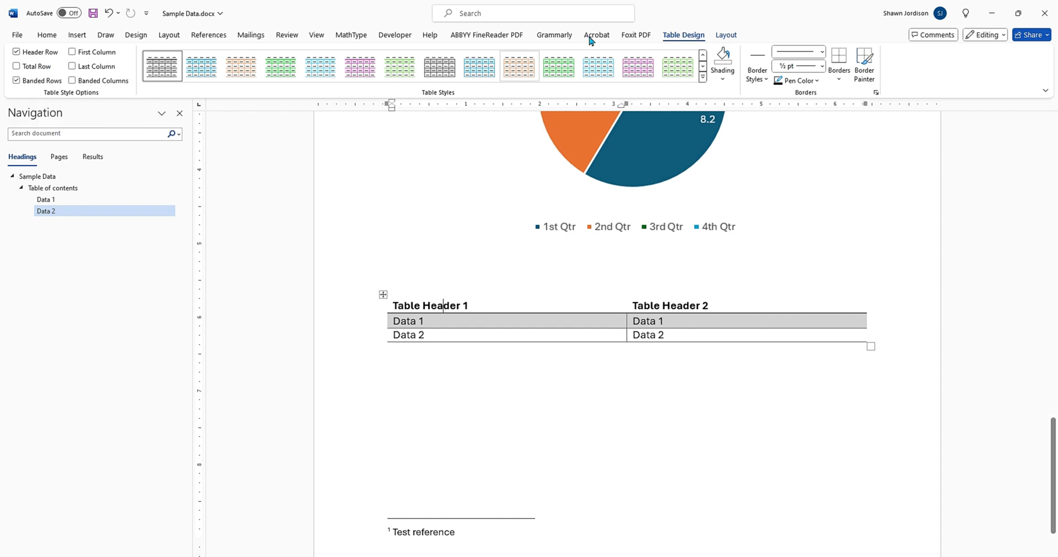
Create a PDF from Sample Data.docx with the Acrobat tab and save it.
{"action": "left_click", "coordinate": [596, 35]}
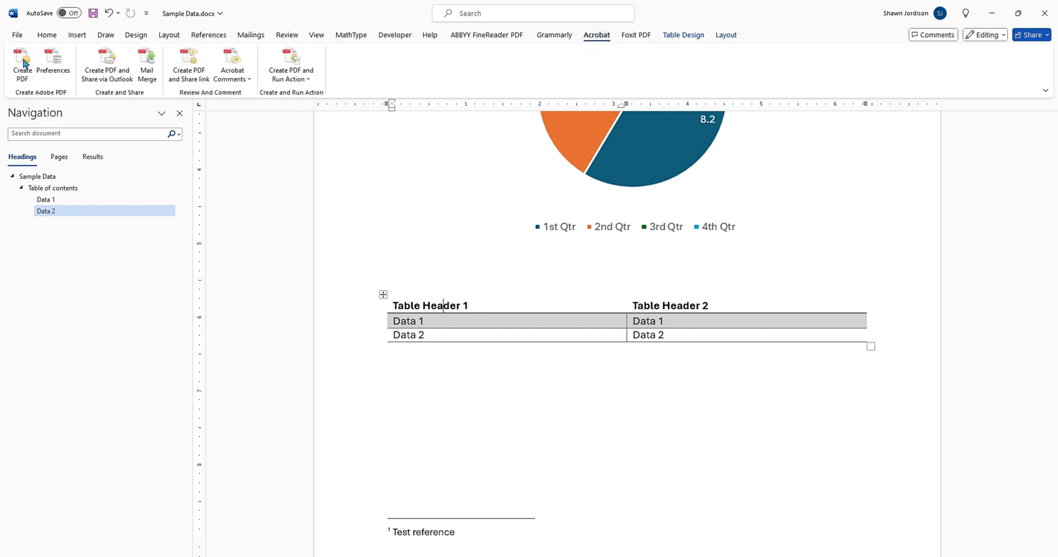
{"action": "left_click", "coordinate": [22, 66]}
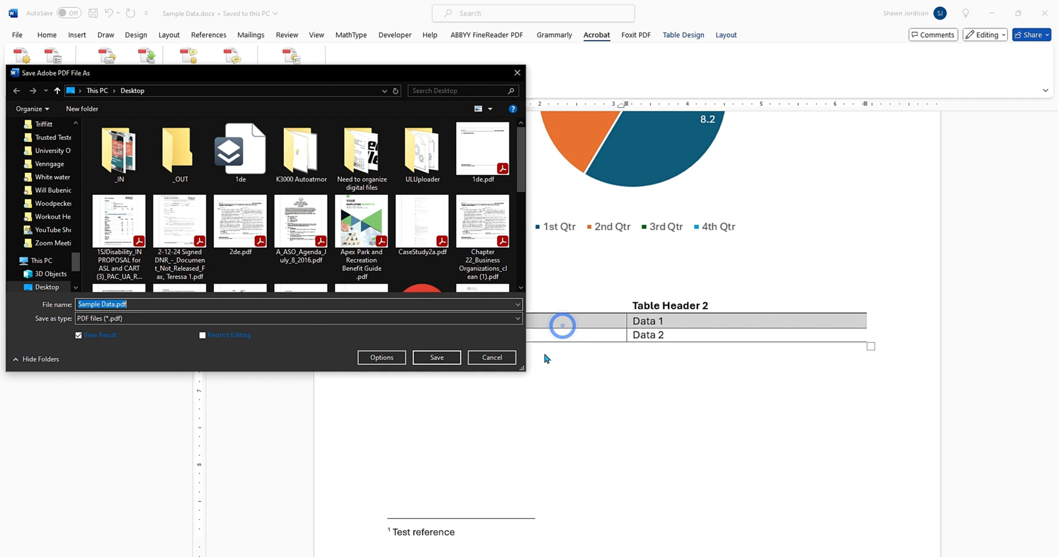
{"action": "left_click", "coordinate": [436, 357]}
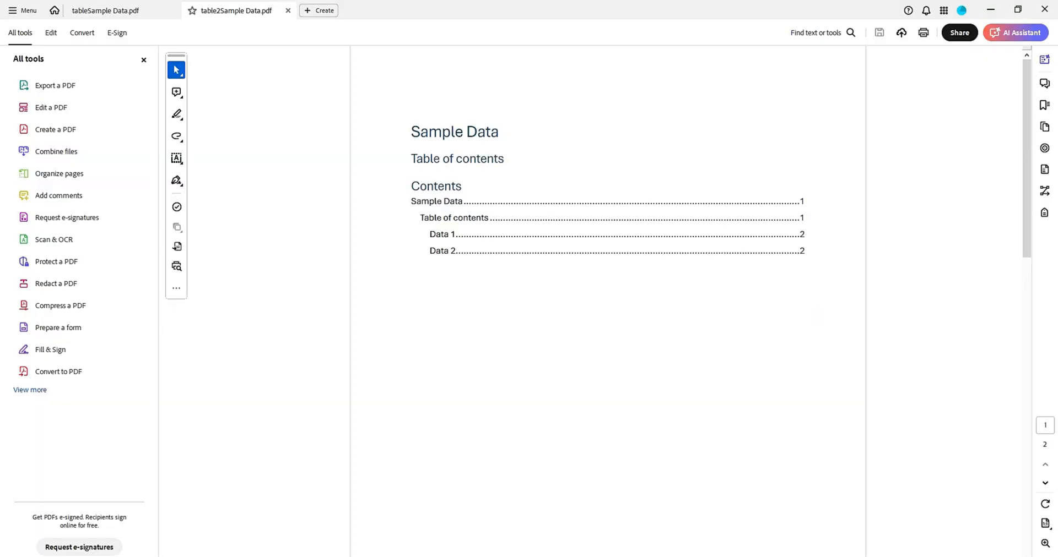
Inspect the header cell's Table Cell Properties in table2Sample Data.pdf, then view PAC detailed results.
{"action": "scroll", "scroll_direction": "down", "scroll_amount": 3}
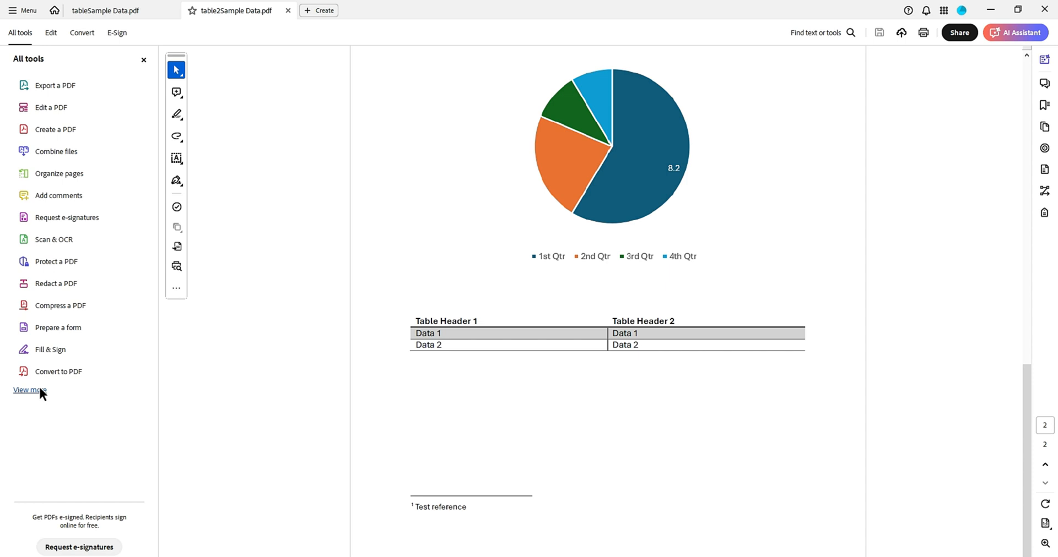
{"action": "left_click", "coordinate": [28, 390]}
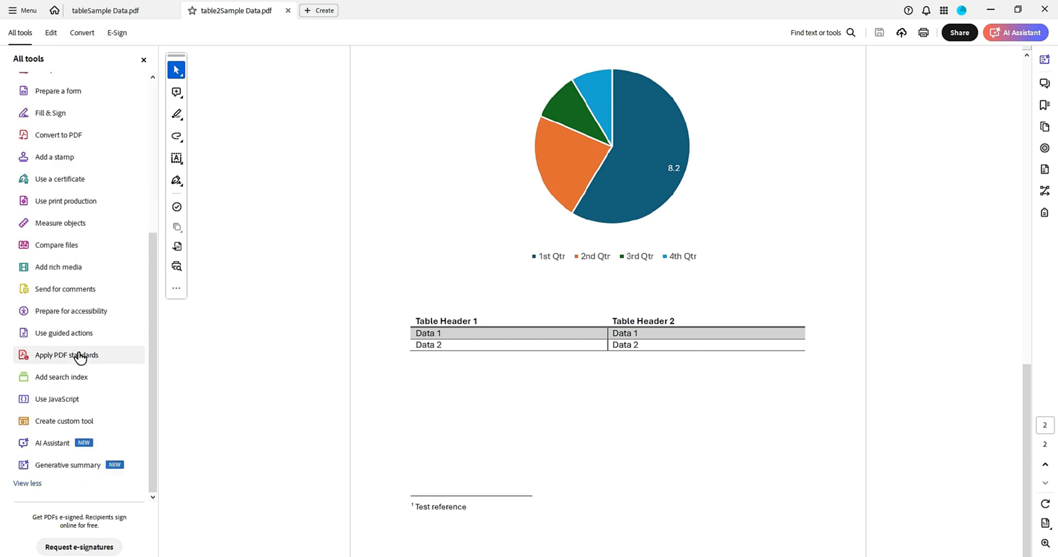
{"action": "left_click", "coordinate": [59, 276]}
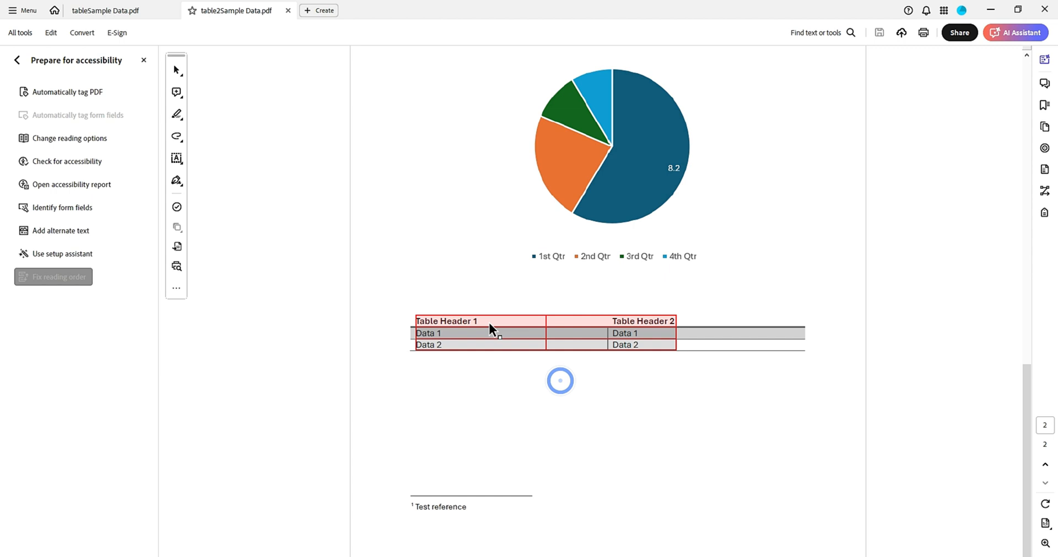
{"action": "right_click", "coordinate": [479, 321]}
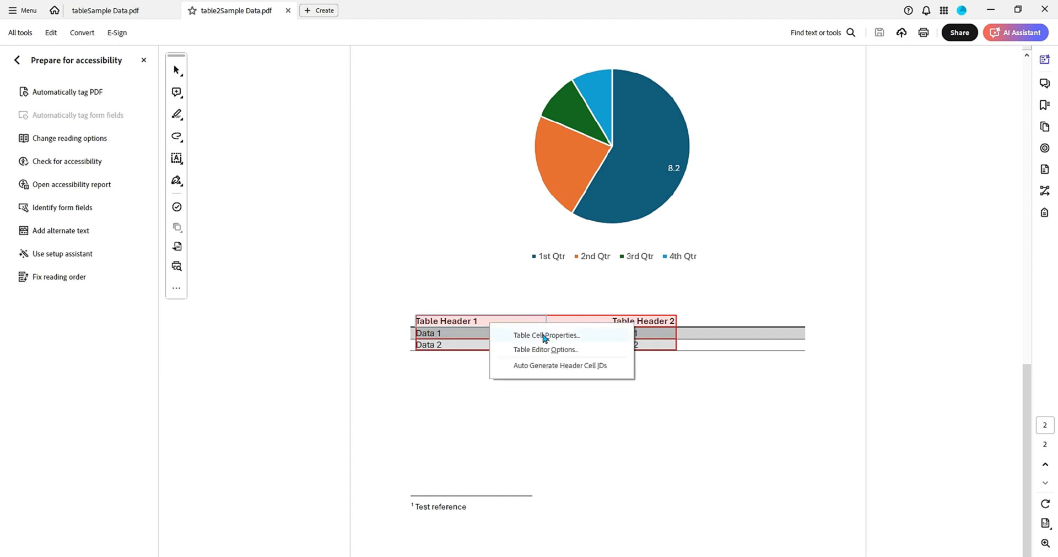
{"action": "left_click", "coordinate": [546, 335]}
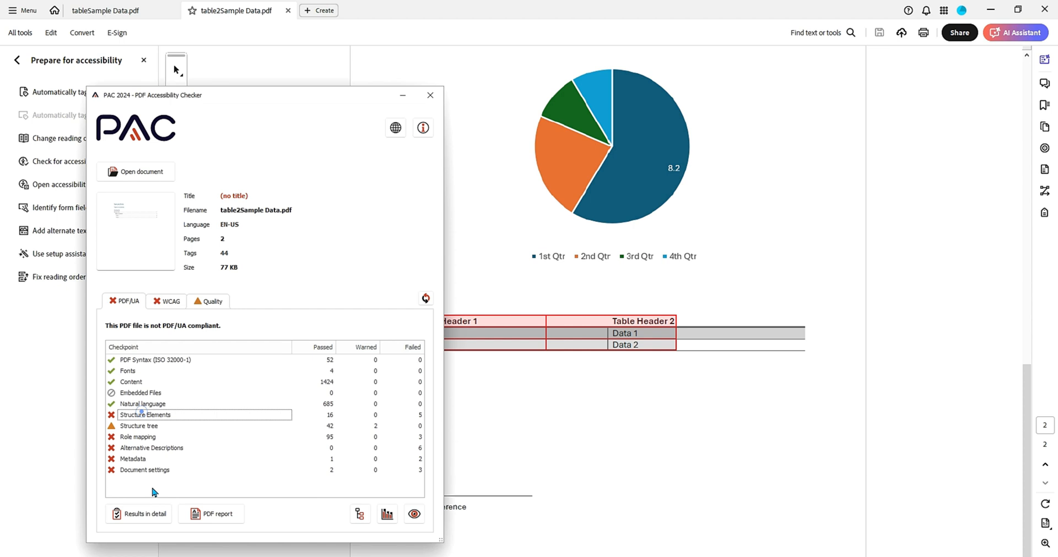
{"action": "left_click", "coordinate": [138, 513]}
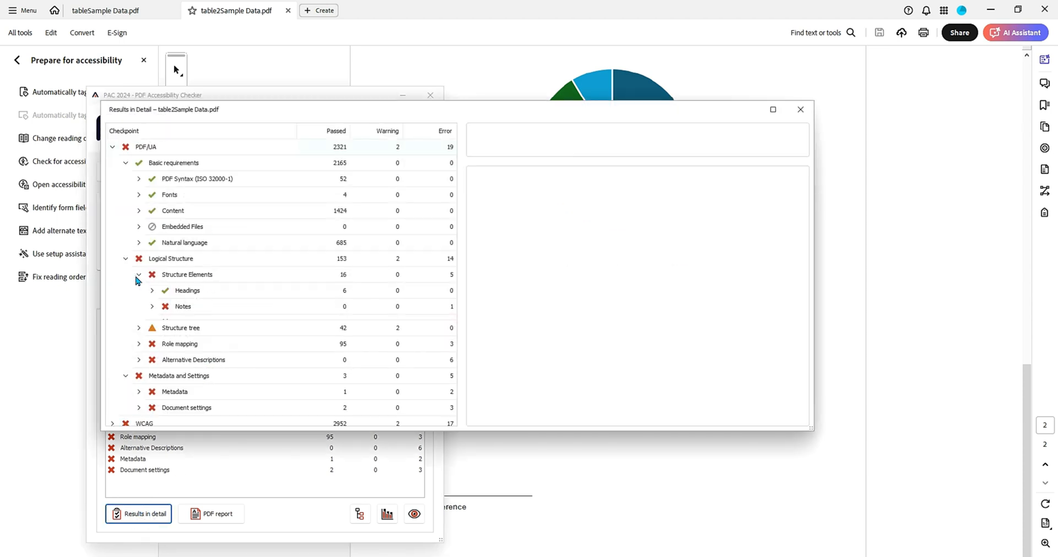